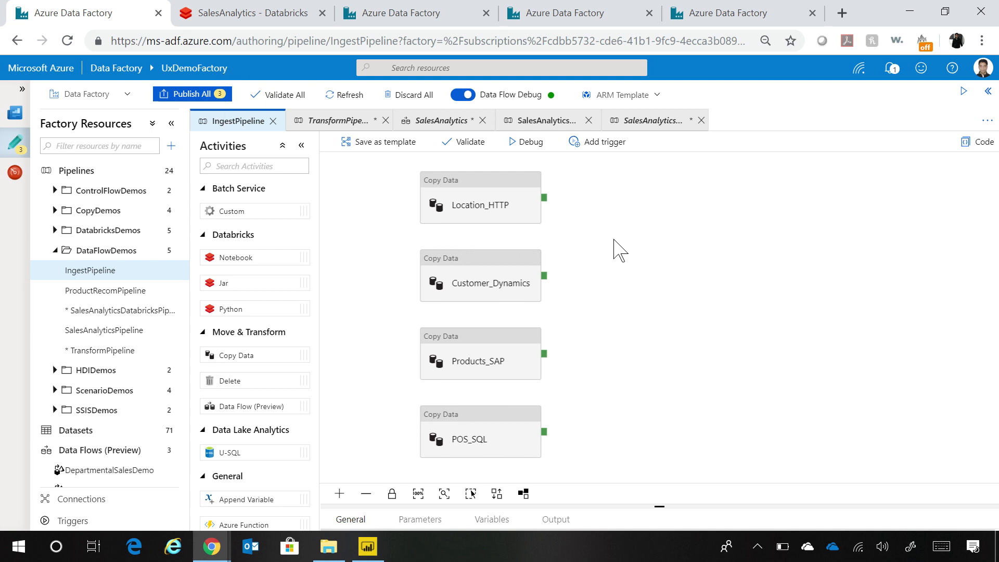
Start a new dataset and filter the data store gallery by 'orac', then 'sale' for Salesforce connectors.
scroll("down", 3)
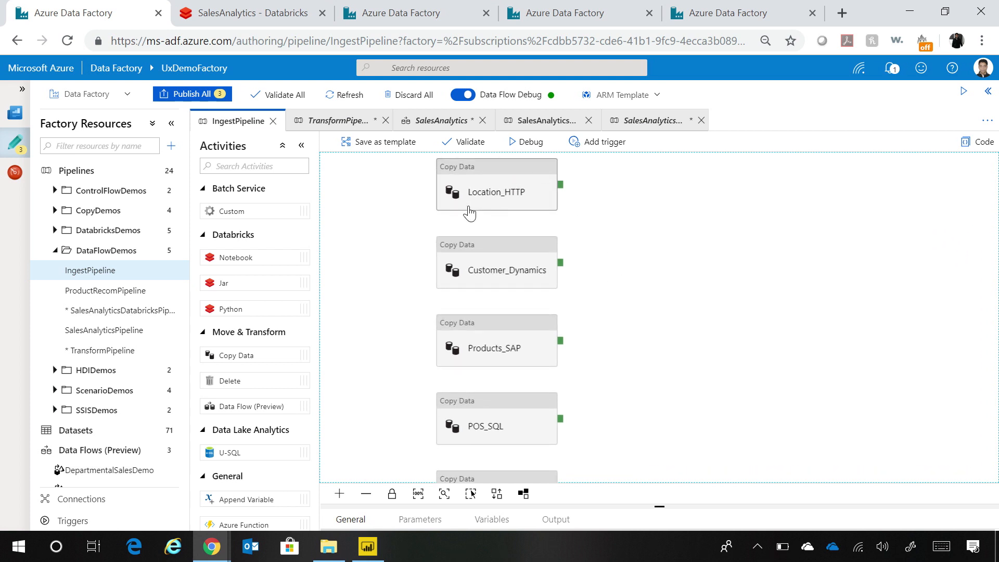
mouse_move(487, 271)
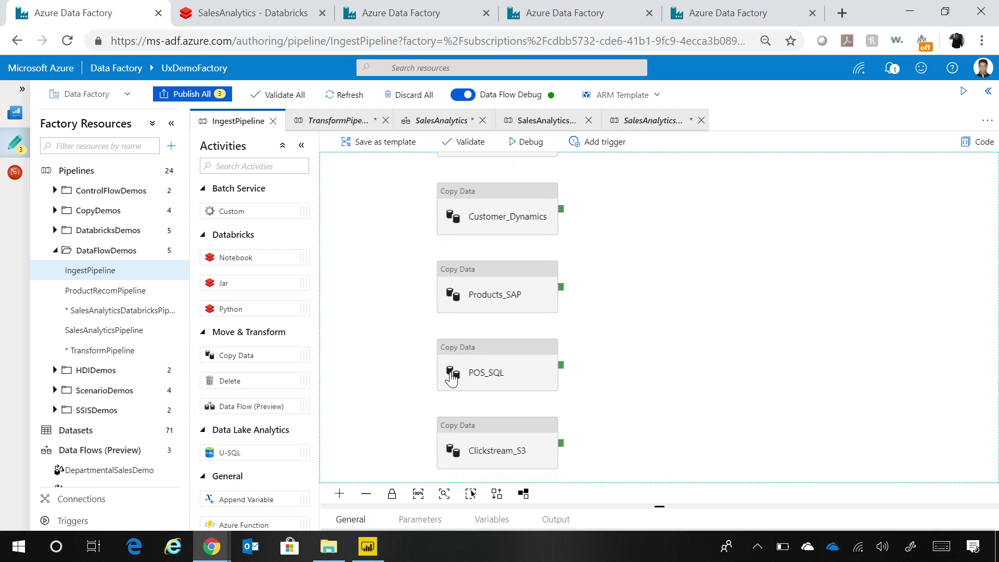
mouse_move(585, 456)
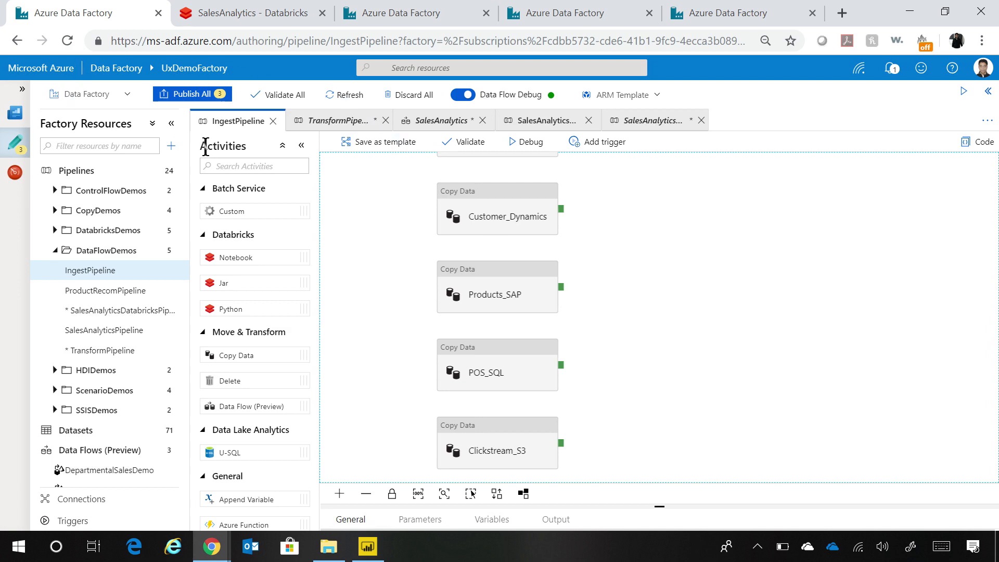
left_click(171, 146)
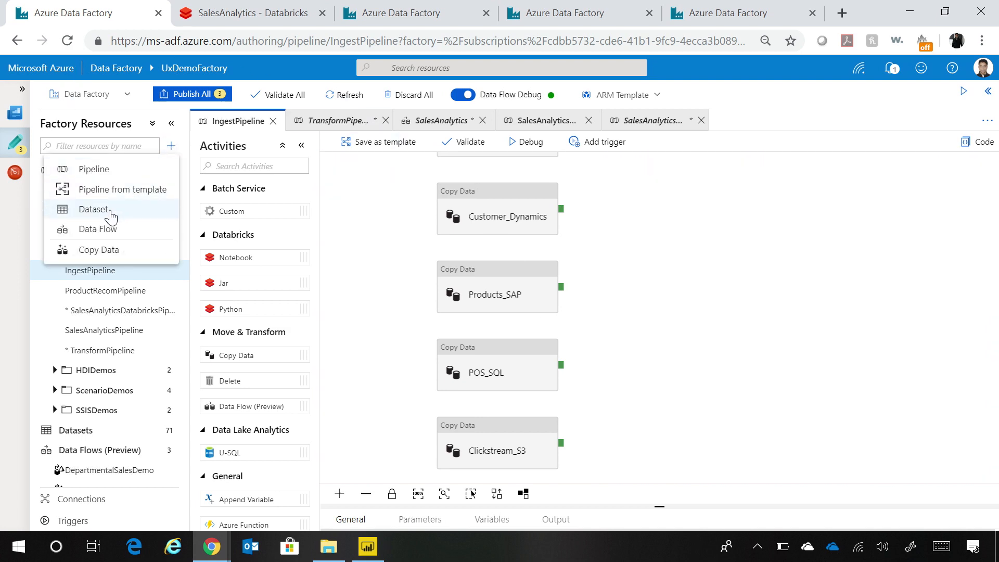
left_click(94, 210)
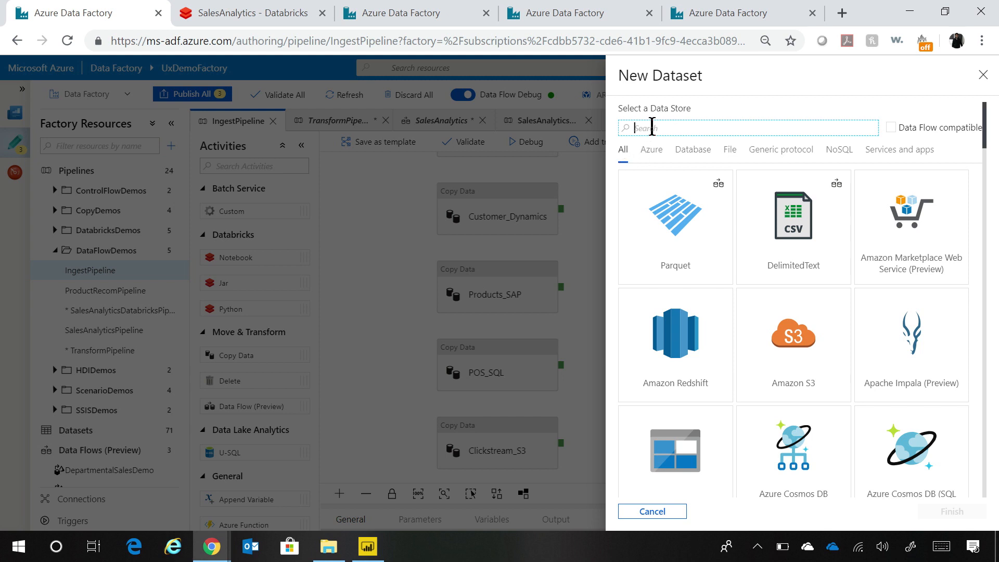
type("orac")
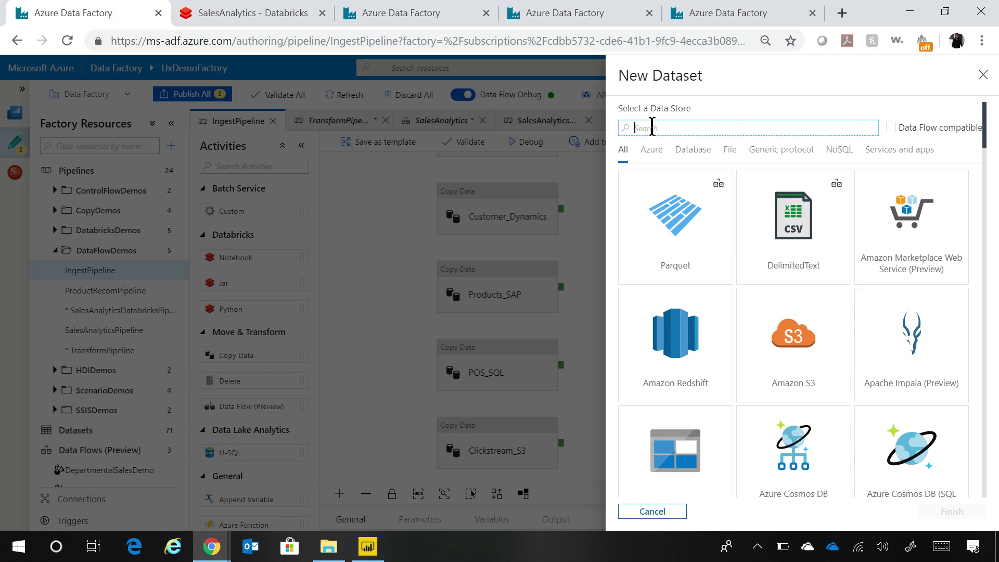
type("sale")
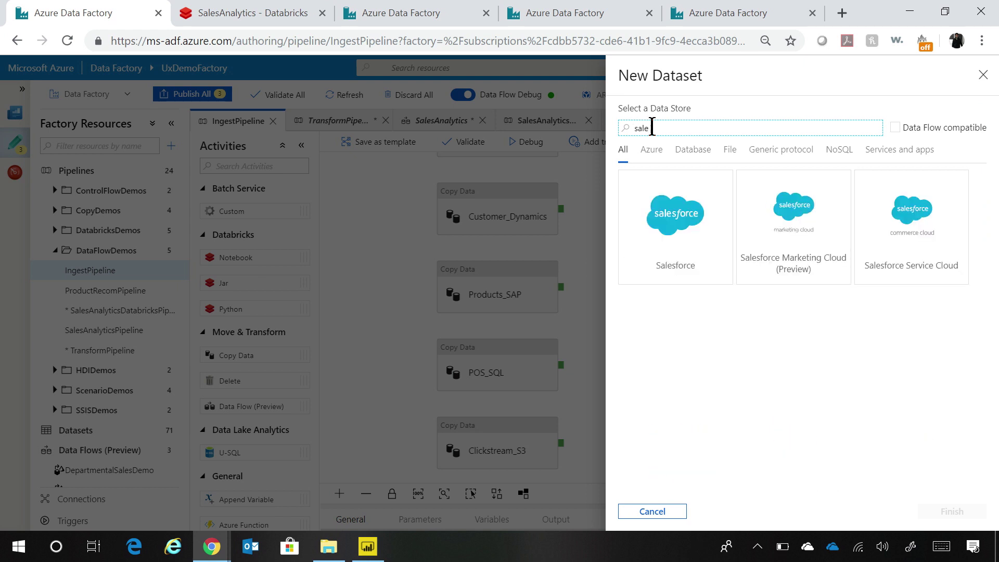
mouse_move(948, 102)
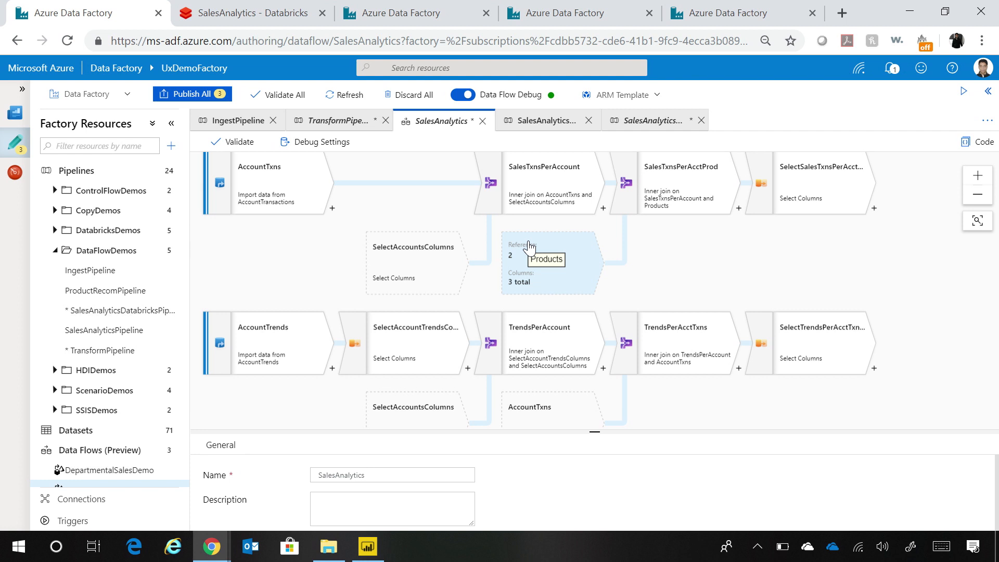
mouse_move(341, 191)
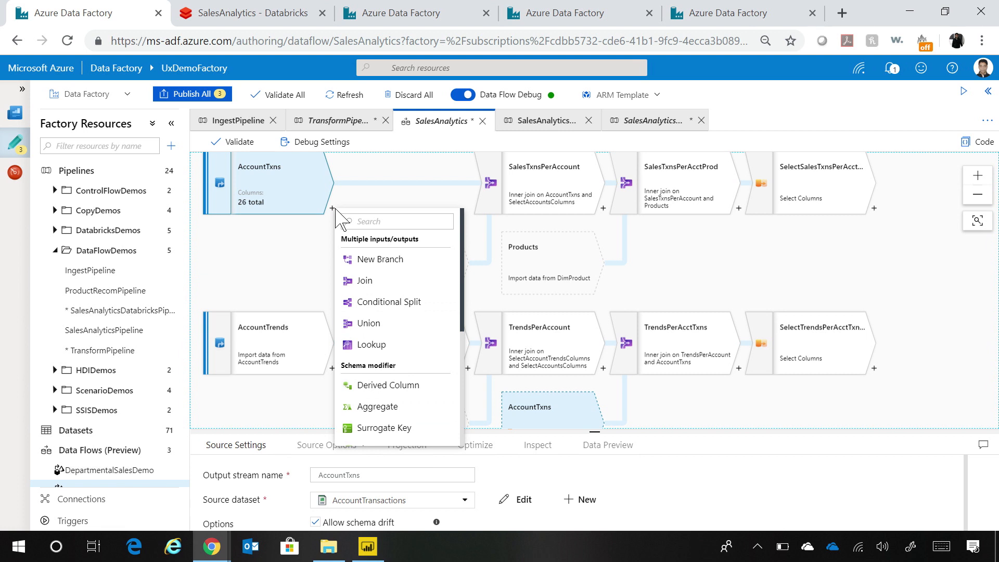
mouse_move(470, 293)
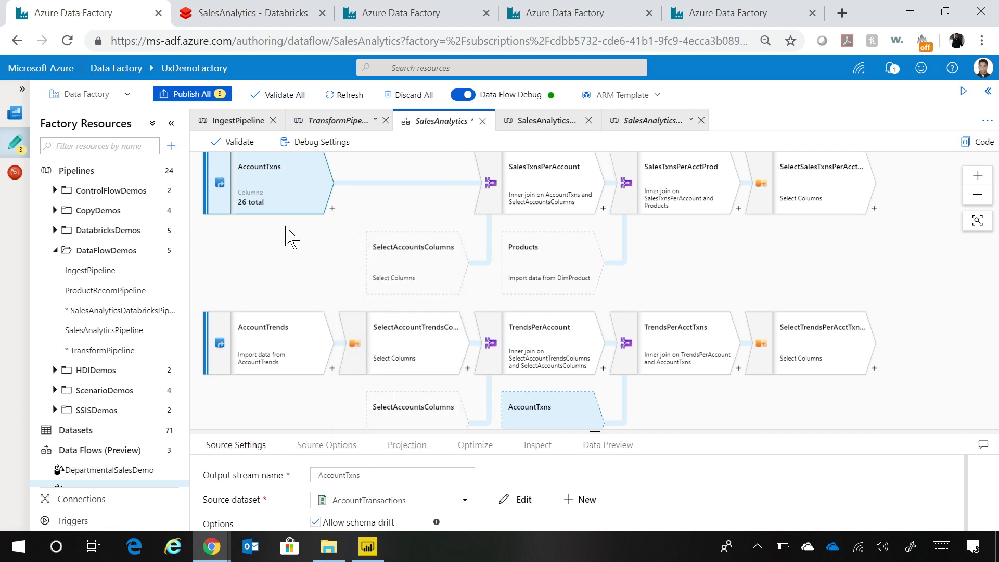
mouse_move(659, 464)
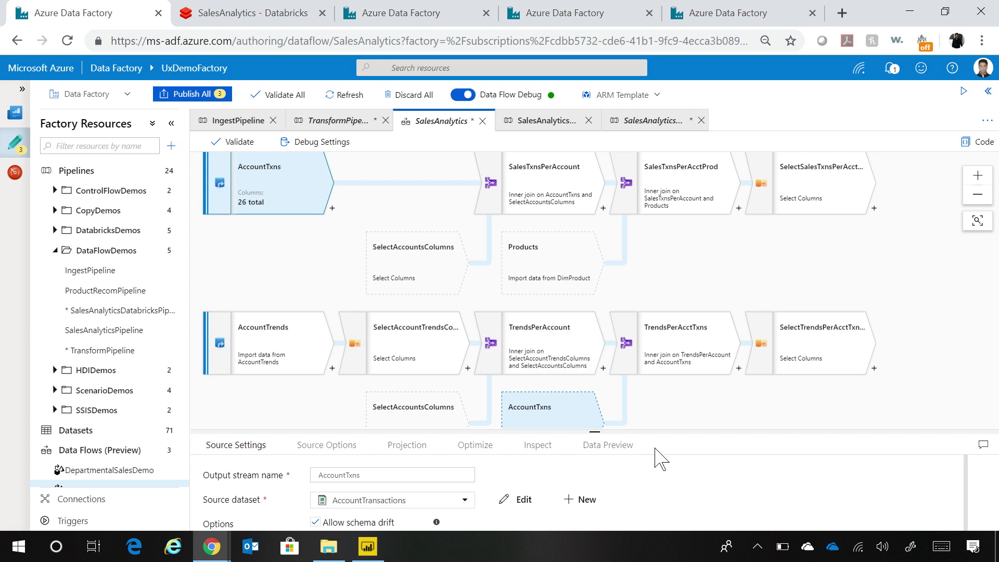
Show the TrendsPerAccount join's inner join settings matching Account from SelectAccountTrendsColumns and SelectAccountsColumns.
left_click(547, 342)
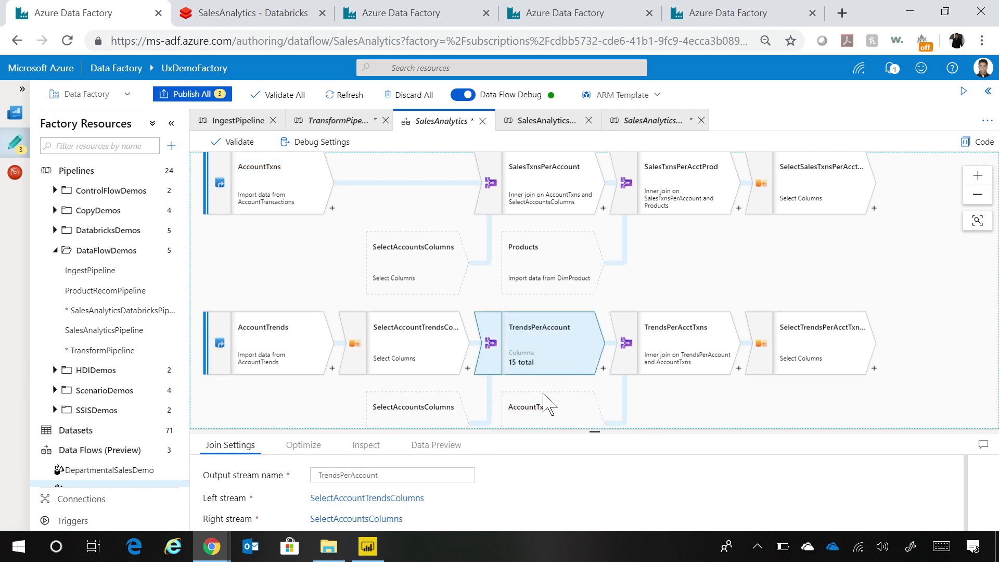
scroll("down", 3)
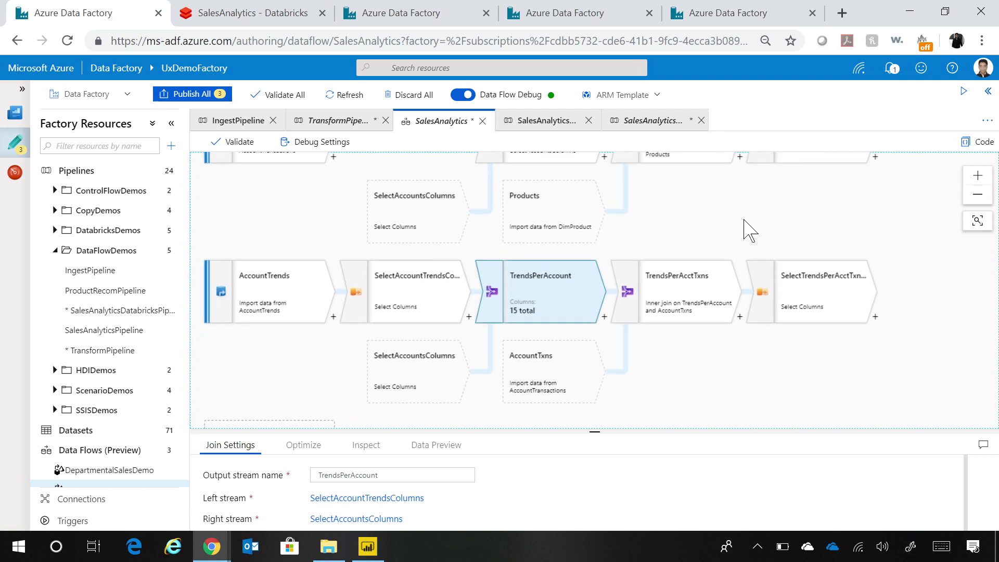
mouse_move(624, 424)
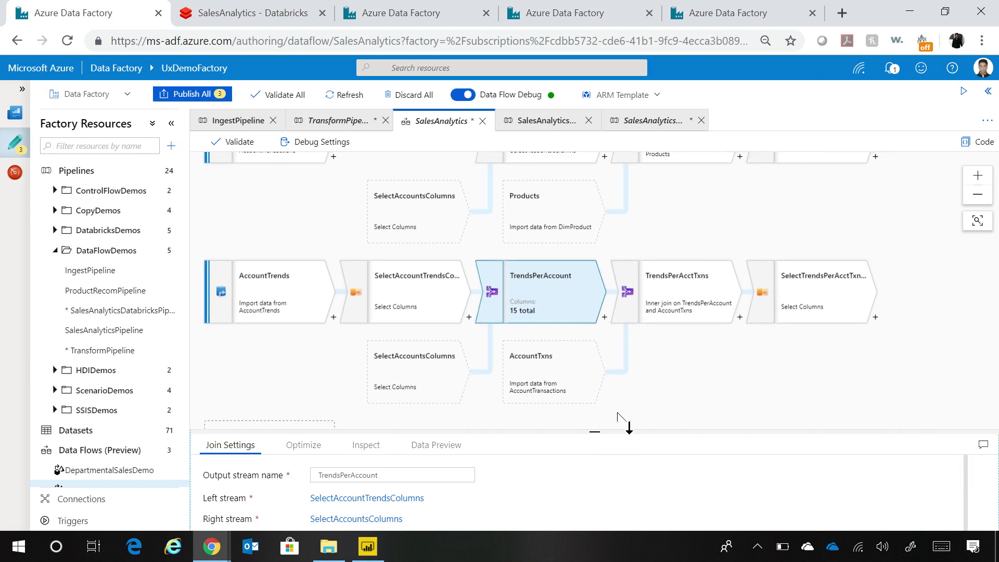
left_click_drag(594, 429, 594, 330)
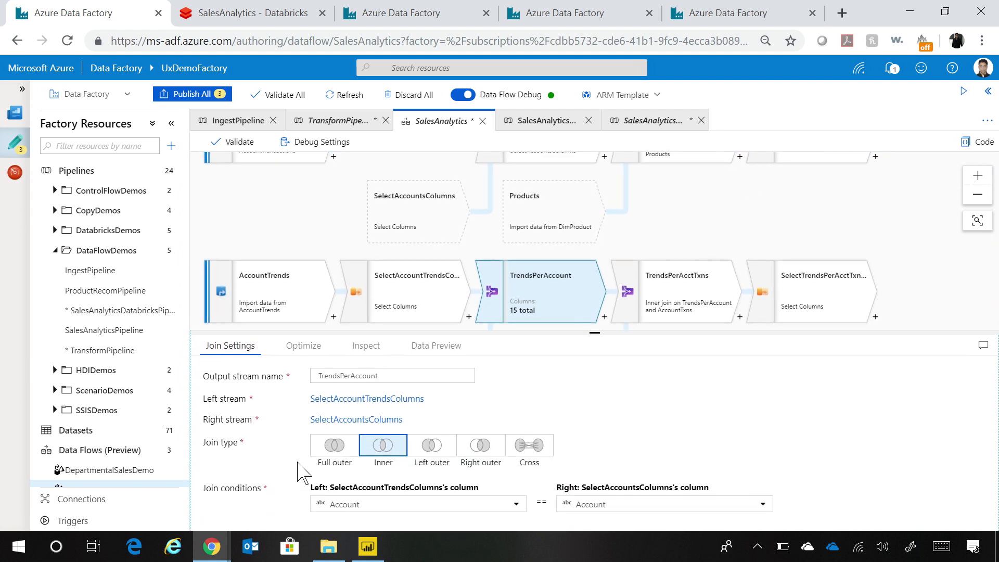
mouse_move(344, 431)
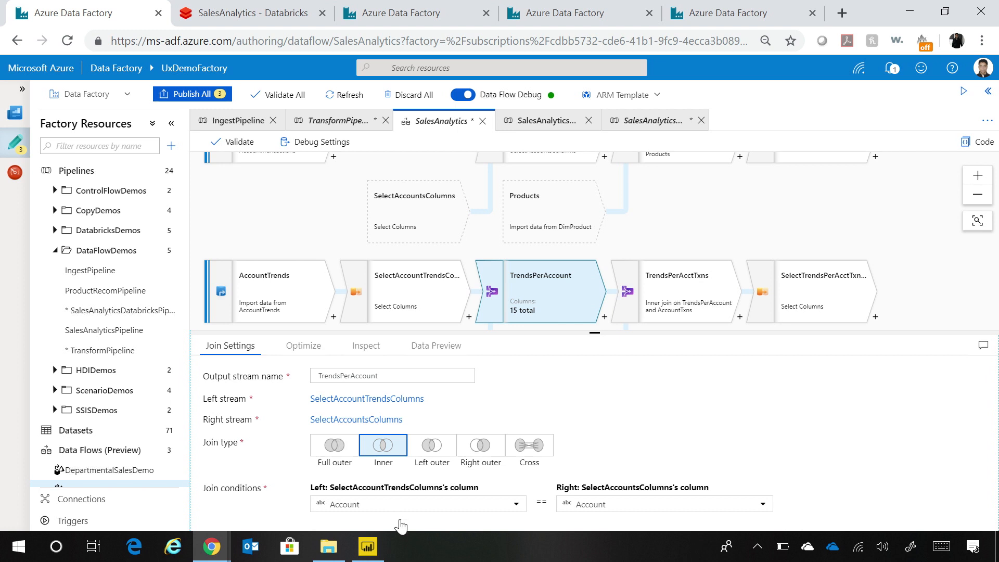
mouse_move(833, 478)
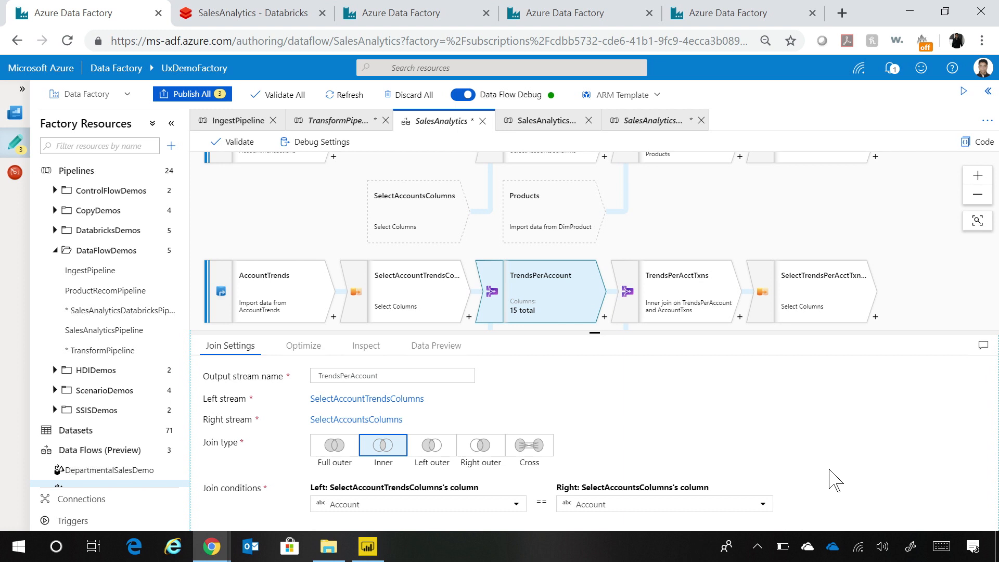
mouse_move(688, 334)
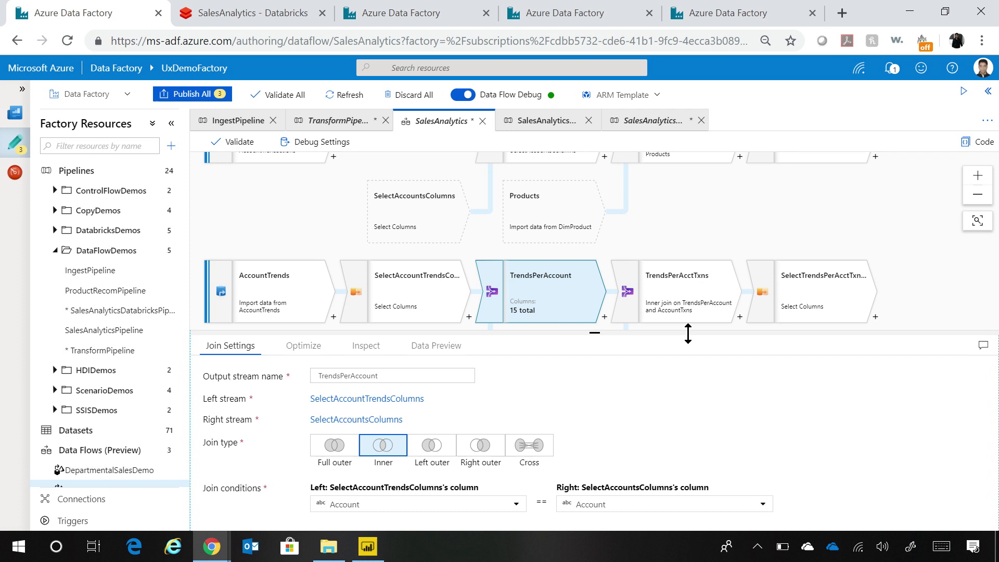